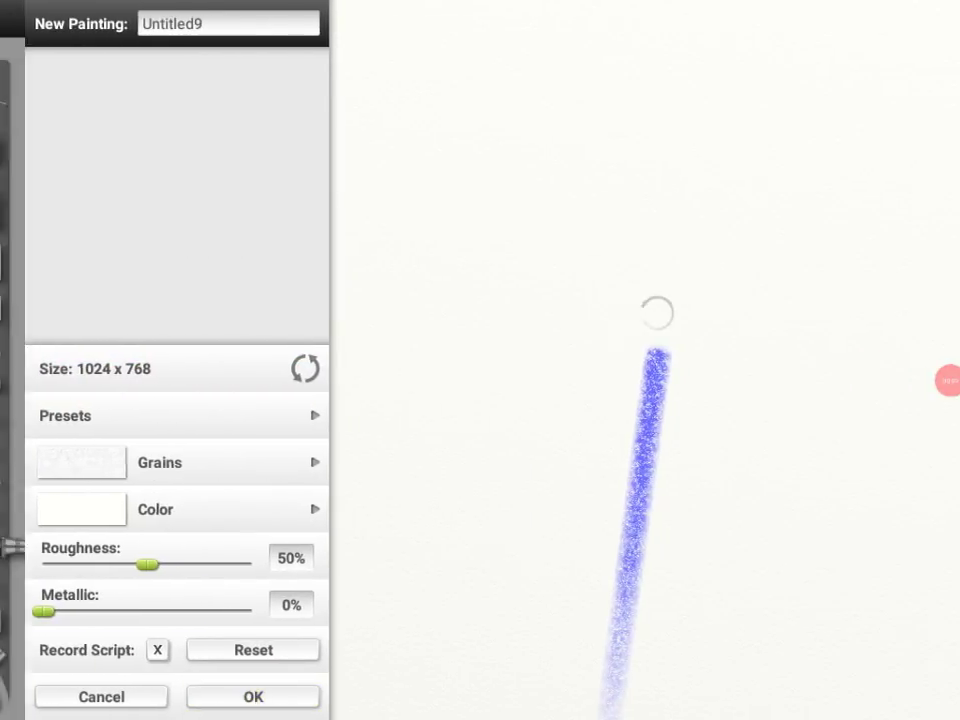
Create the new blank painting from the New Painting panel
left_click(252, 696)
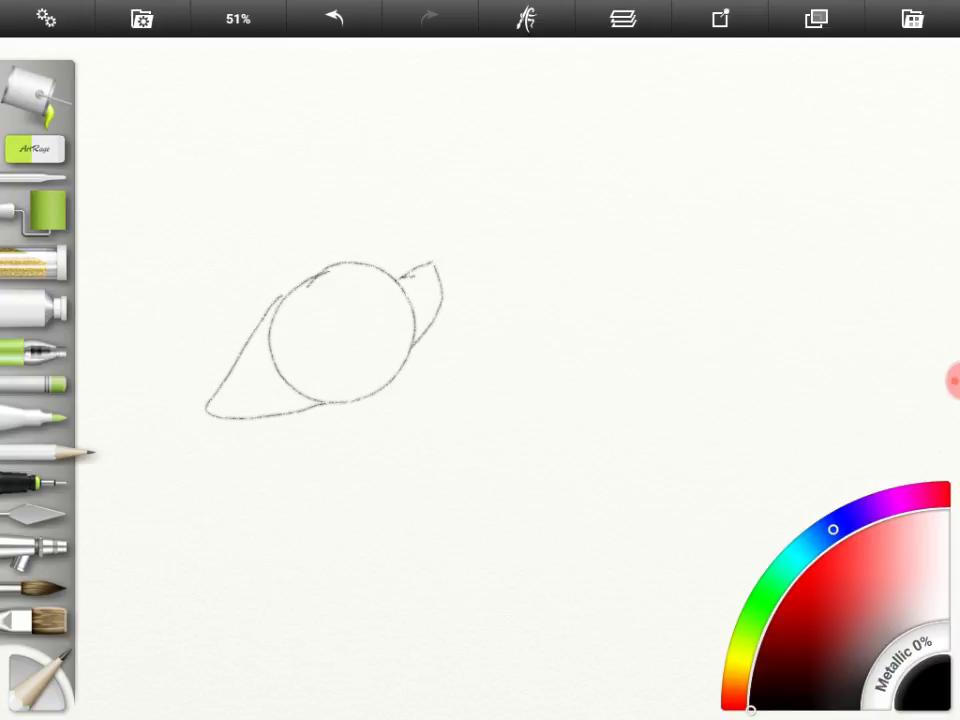
Sketch the first character's hair flowing right, plus neck and torso below the head
left_click_drag(320, 276, 244, 384)
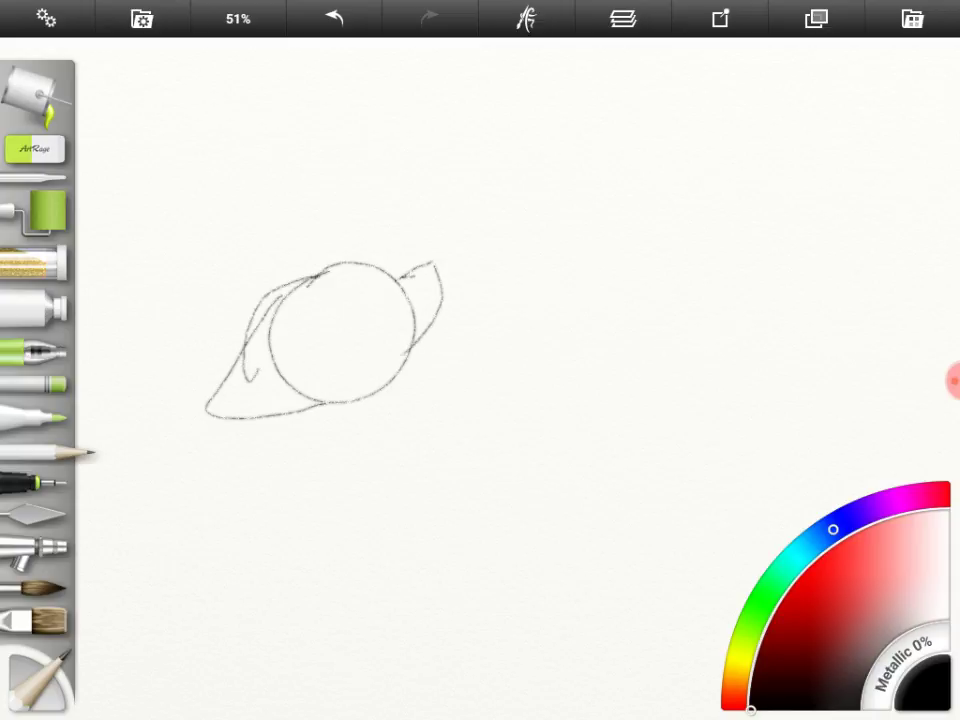
left_click_drag(256, 360, 344, 490)
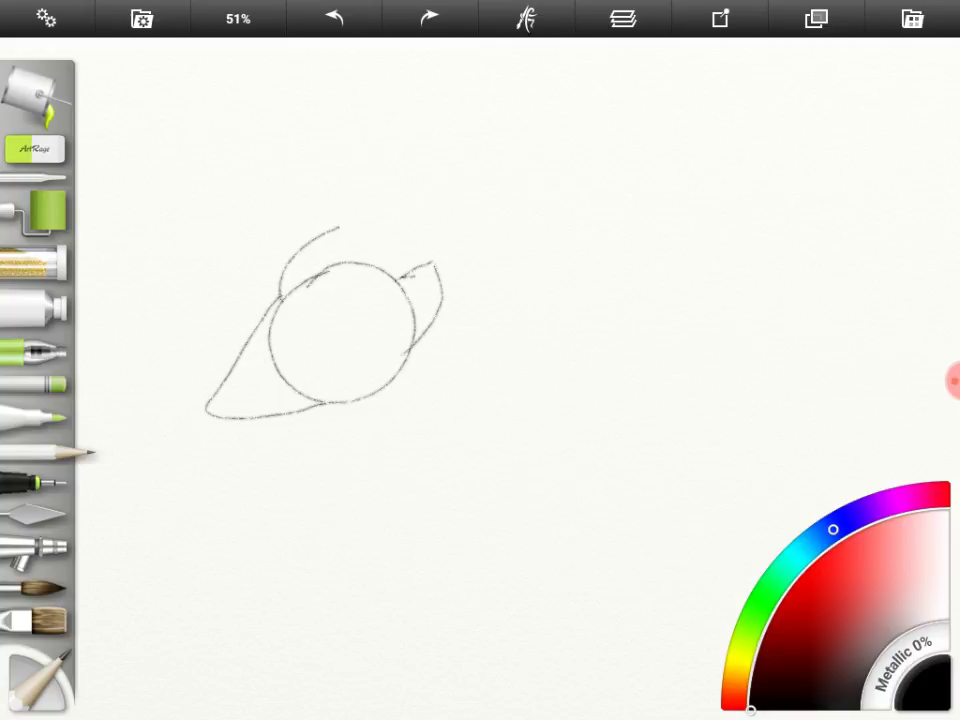
left_click_drag(336, 224, 544, 420)
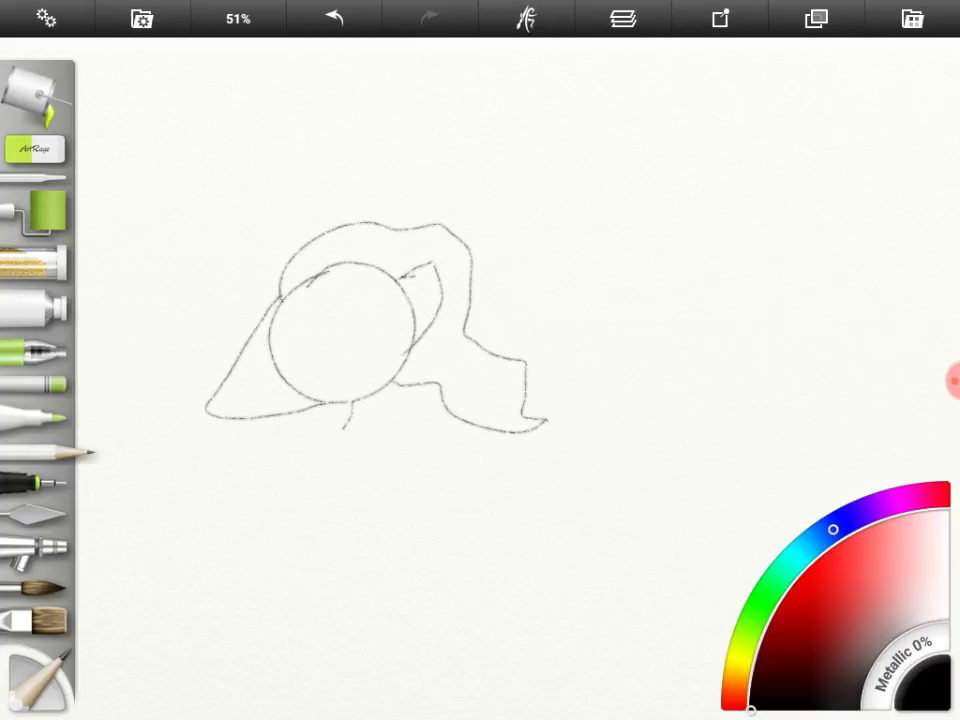
left_click_drag(340, 410, 396, 456)
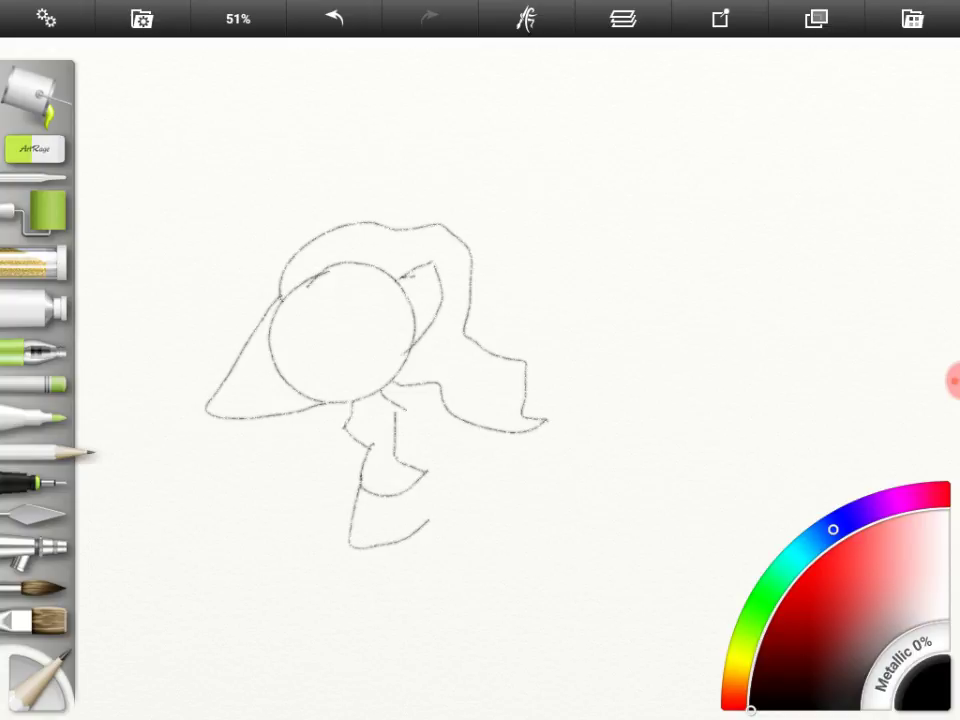
Add the legs and an arm with a hand holding a small object
left_click_drag(430, 470, 420, 536)
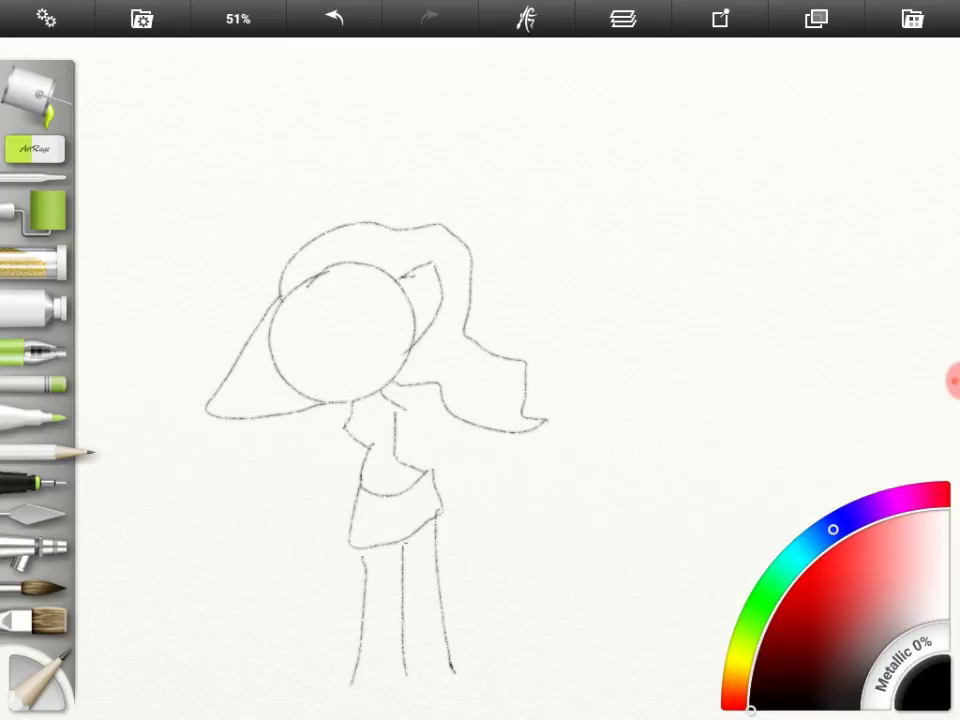
left_click_drag(396, 404, 404, 456)
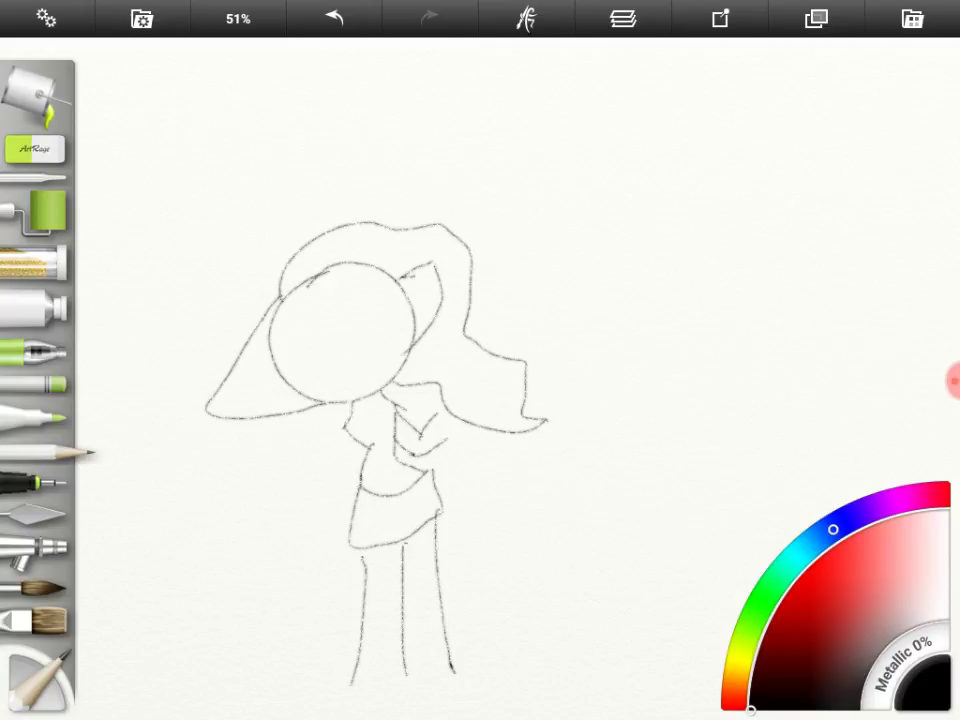
left_click_drag(424, 410, 480, 440)
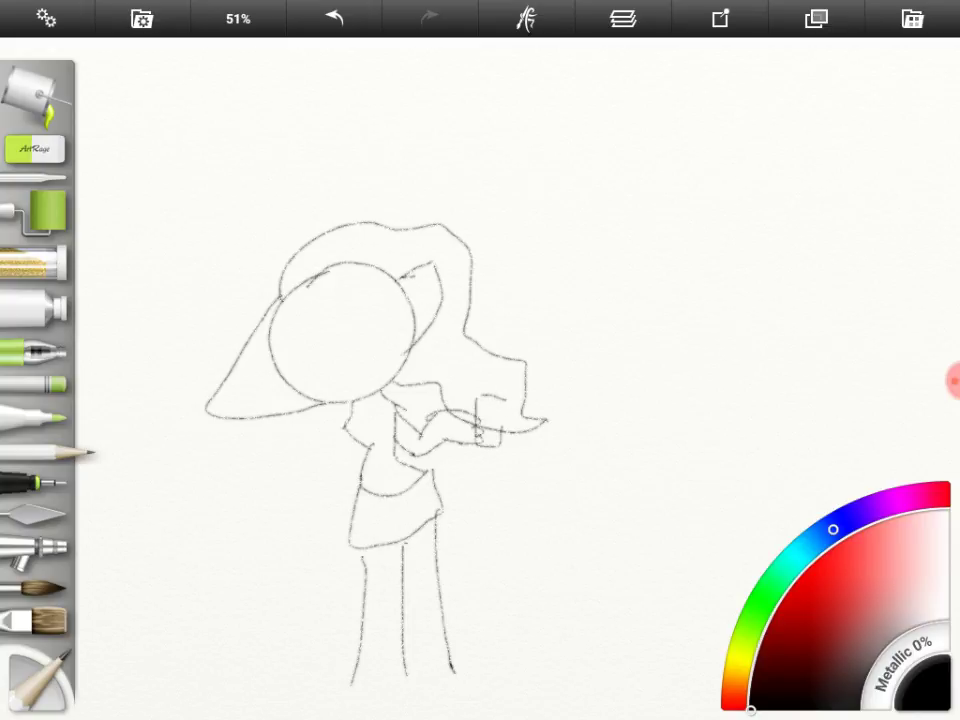
left_click_drag(486, 400, 500, 440)
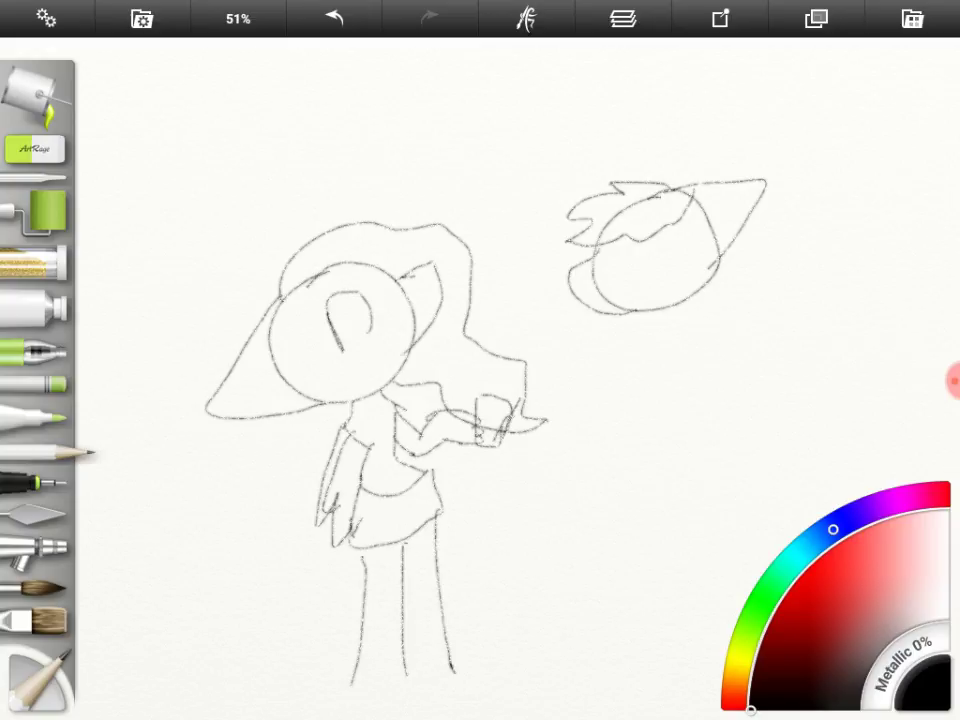
Add eyes, then sketch the second character's spiky hair, body, shorts and legs and refine the money
left_click_drag(350, 300, 340, 356)
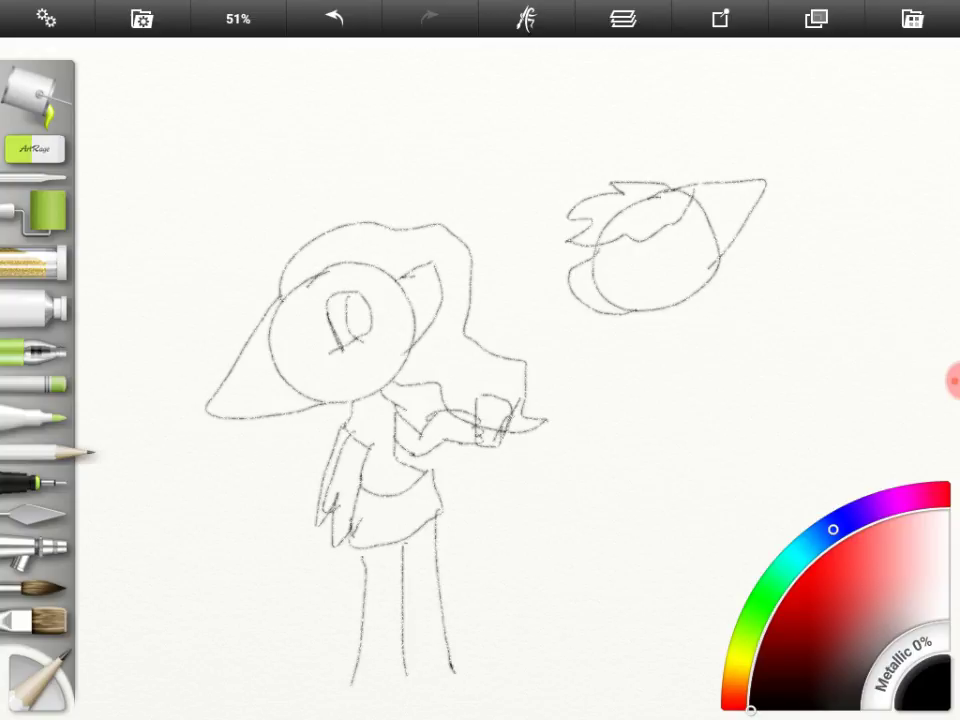
left_click_drag(340, 320, 360, 304)
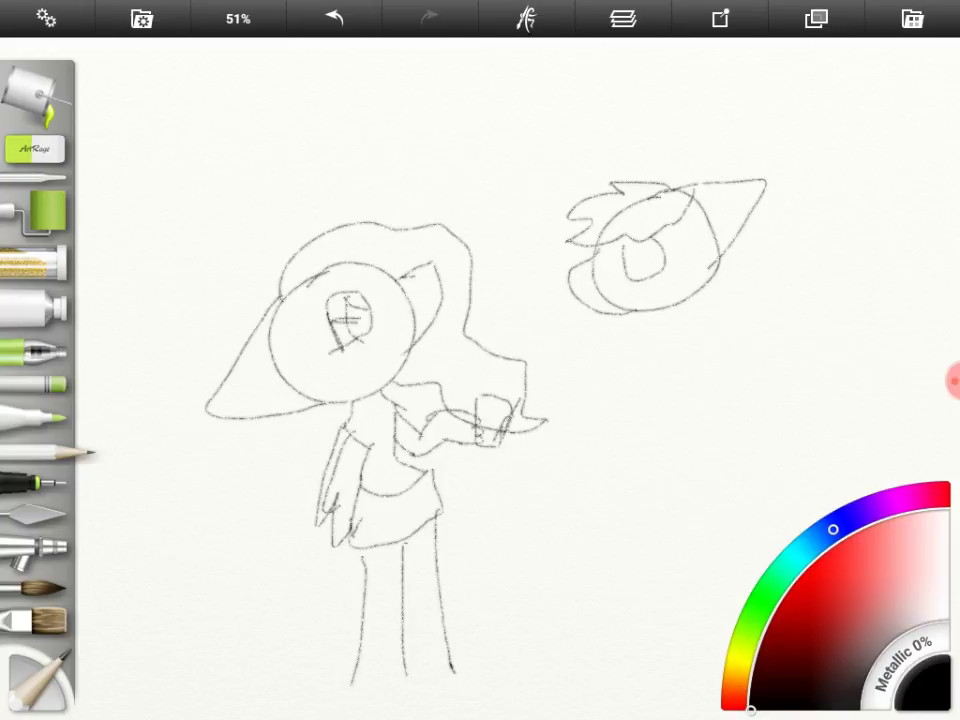
left_click_drag(624, 236, 656, 264)
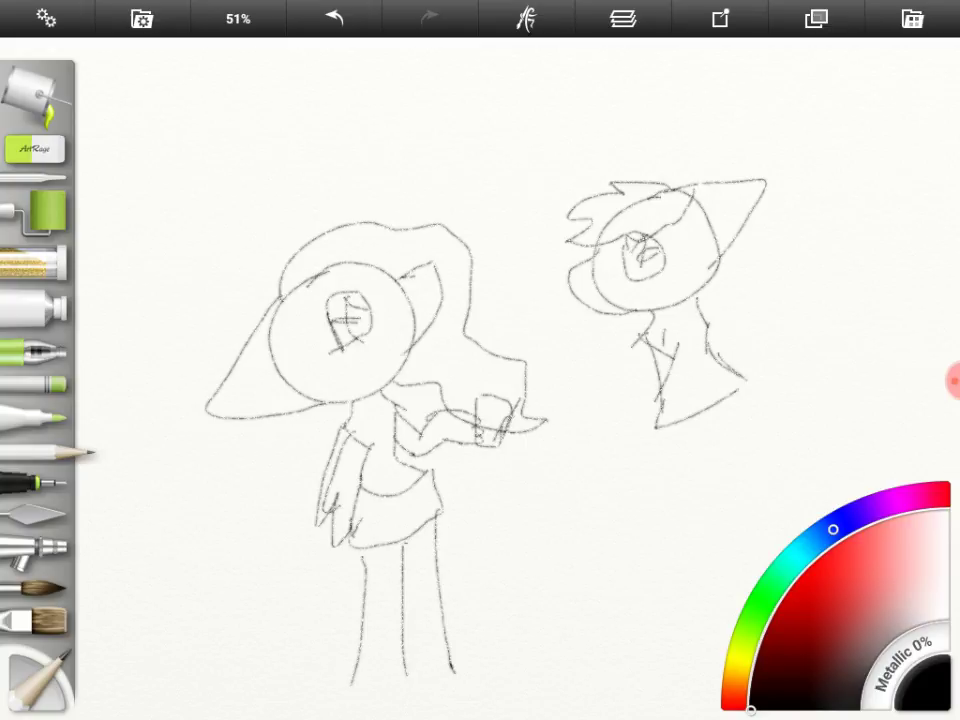
left_click_drag(658, 430, 700, 490)
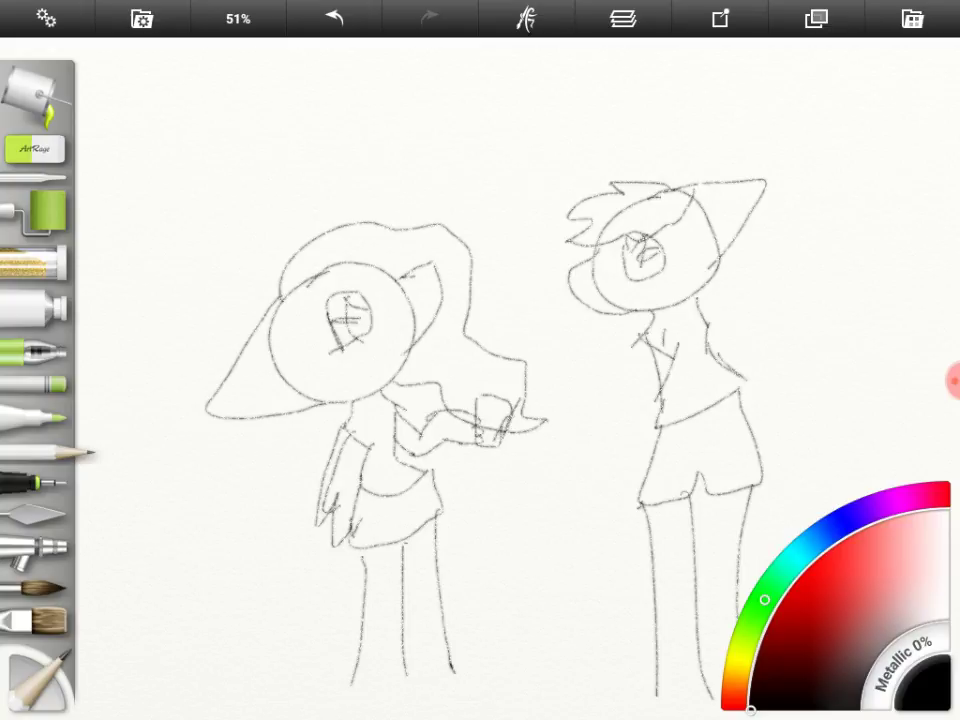
left_click_drag(490, 410, 500, 430)
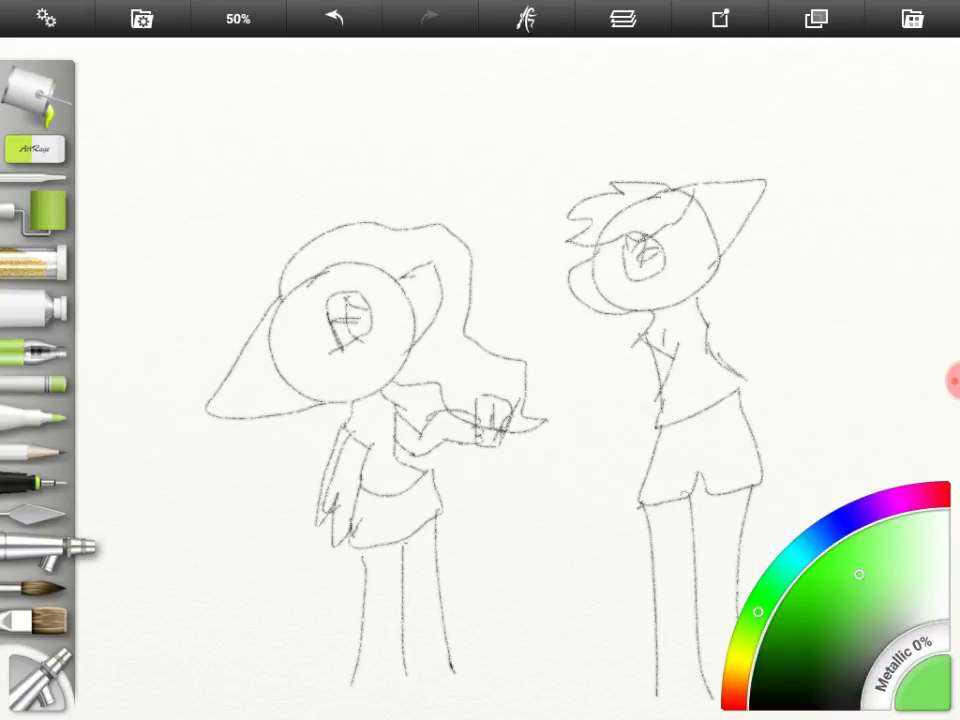
Airbrush green on the money and colour on both eyes, and draw the second character's reaching arm
left_click_drag(486, 400, 486, 444)
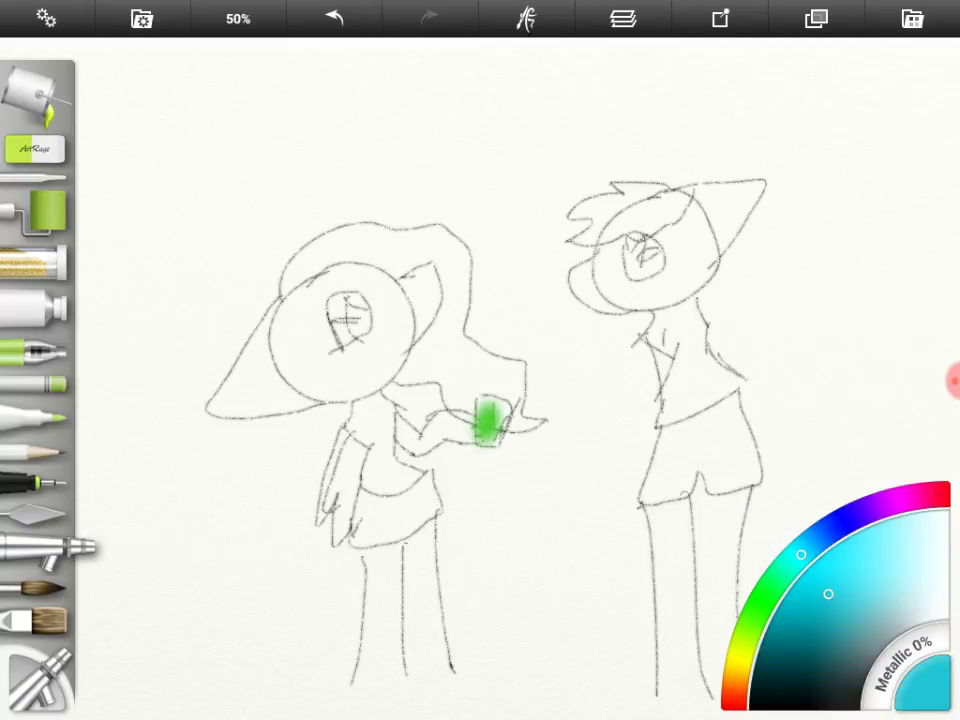
left_click_drag(350, 320, 360, 360)
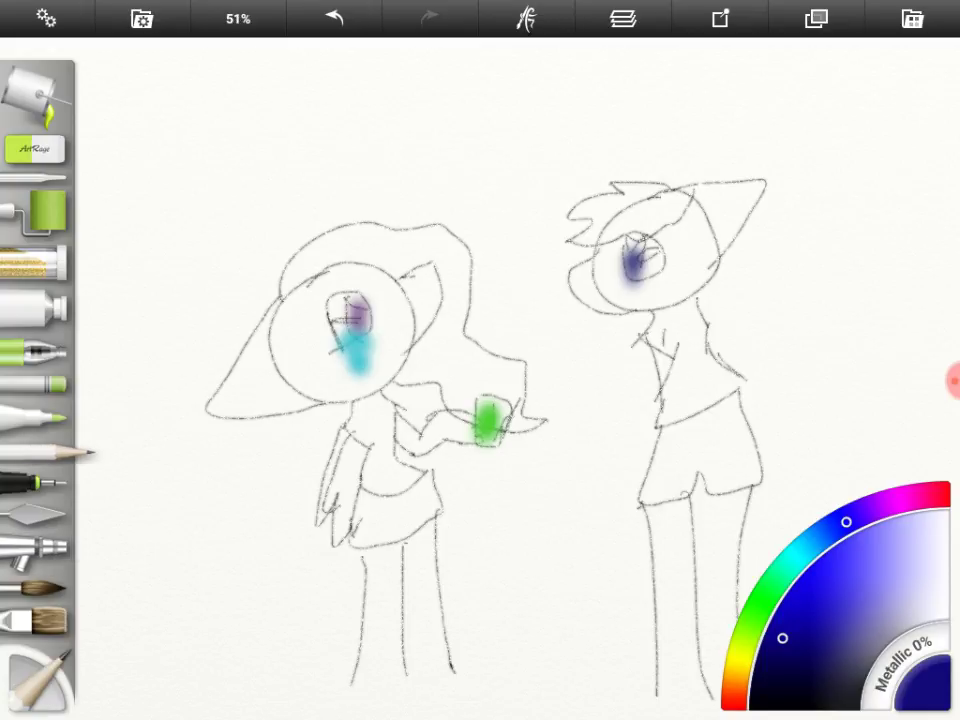
left_click_drag(620, 404, 630, 350)
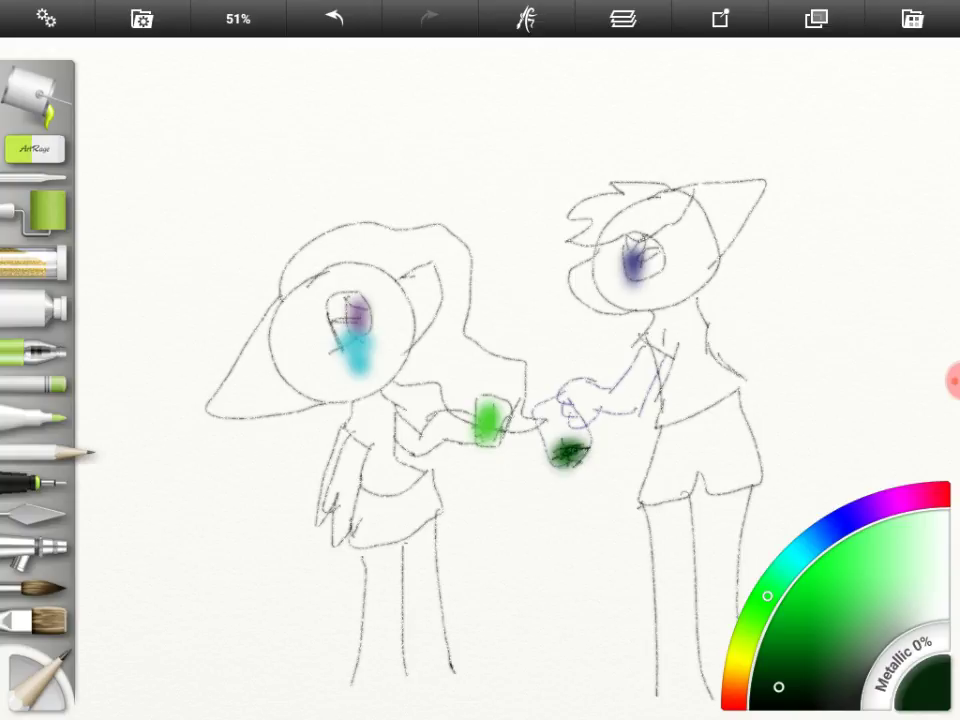
left_click_drag(700, 316, 784, 390)
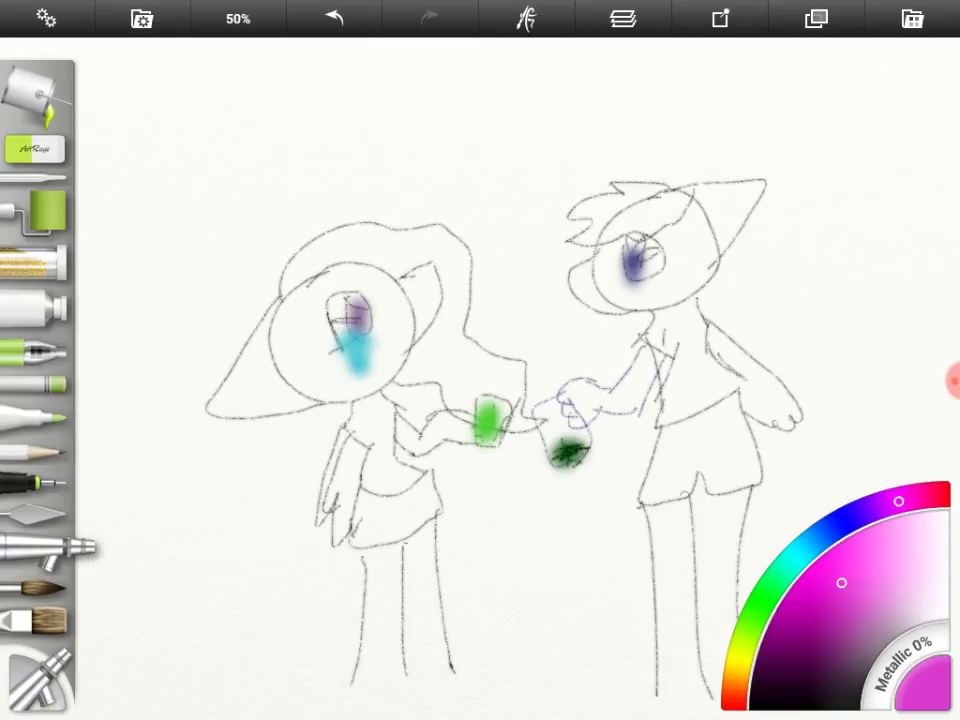
Dab pink blush on the second character's cheek and sweep dark strokes around the first character's head
left_click(664, 284)
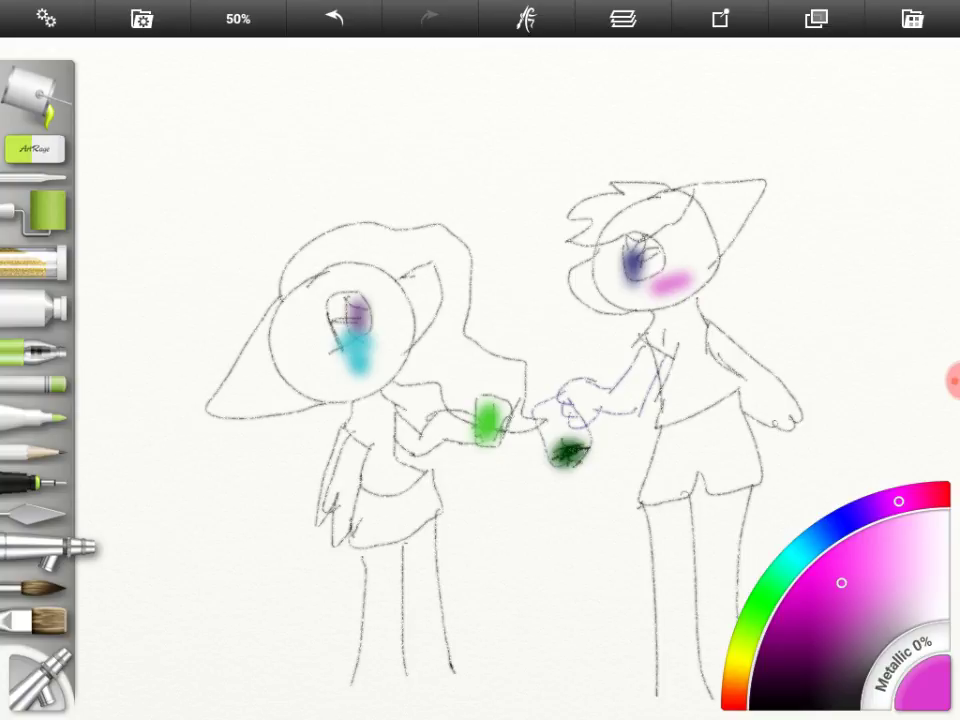
left_click_drag(344, 424, 316, 544)
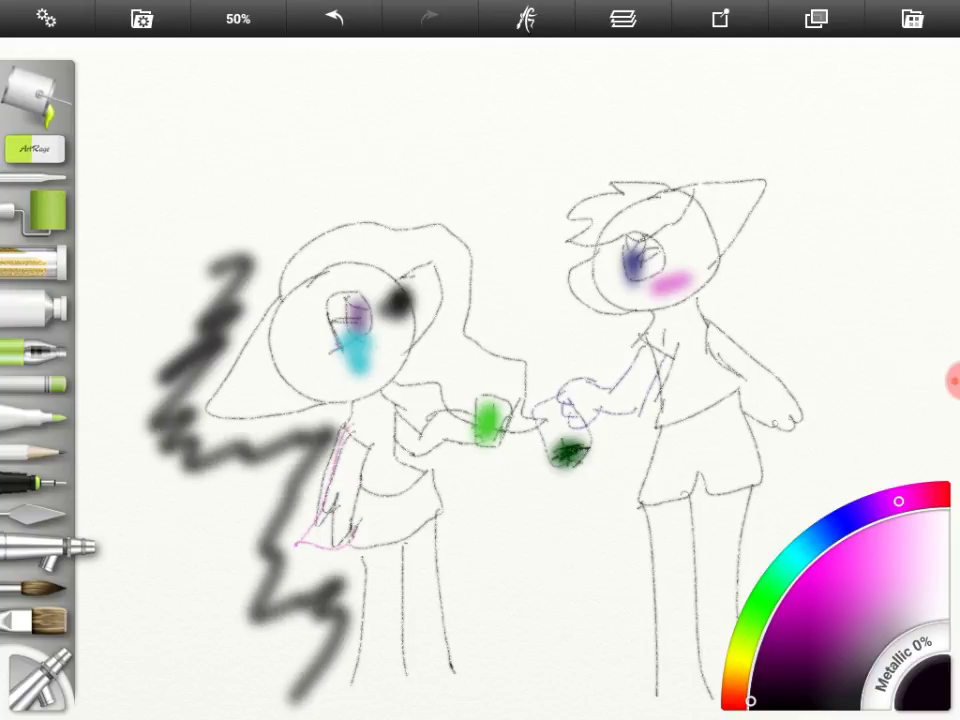
left_click_drag(224, 270, 540, 350)
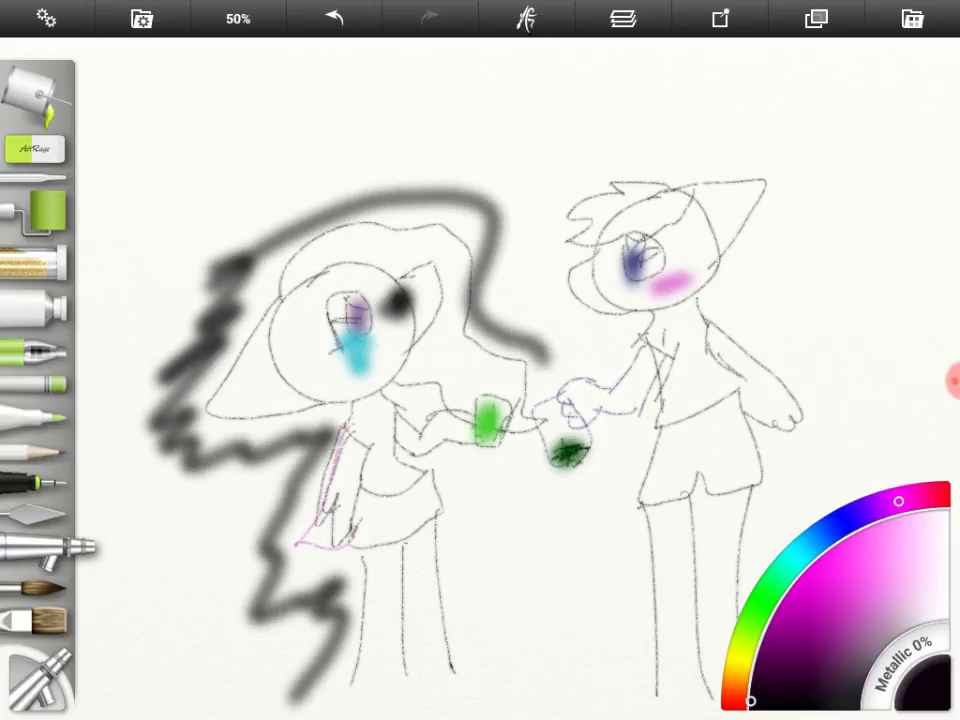